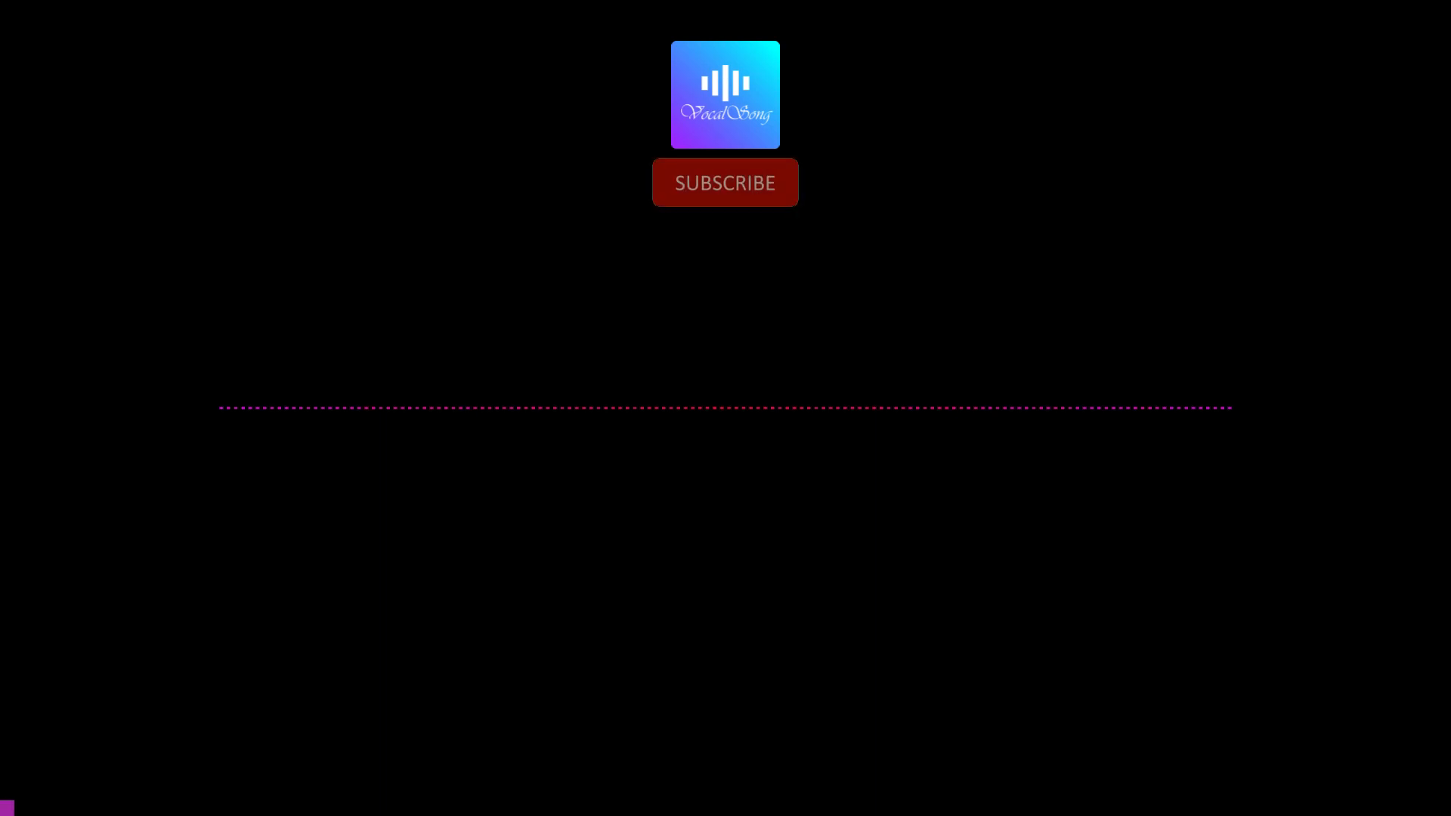
{"action": "left_click", "coordinate": [725, 182]}
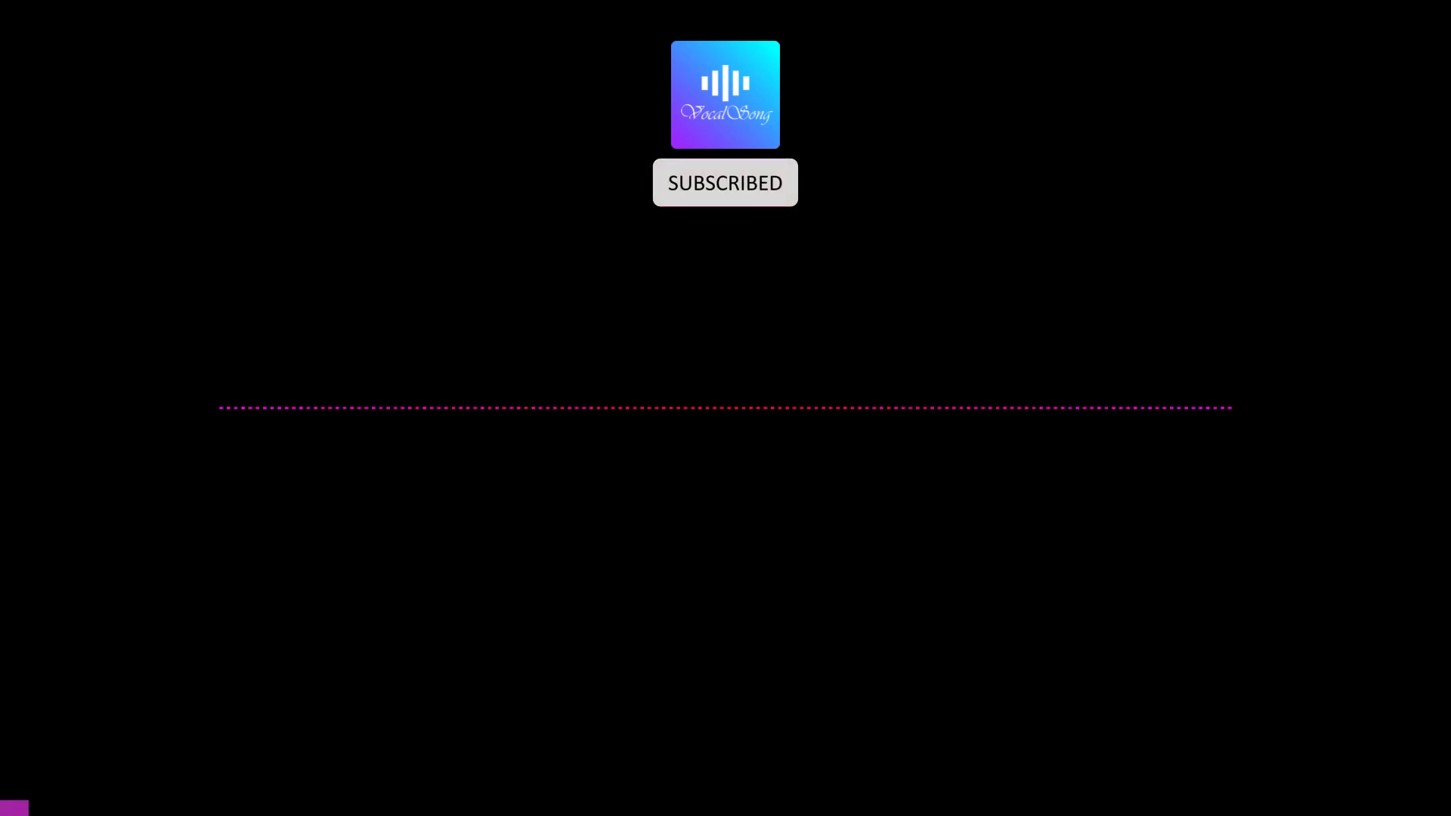
{"action": "left_click", "coordinate": [724, 183]}
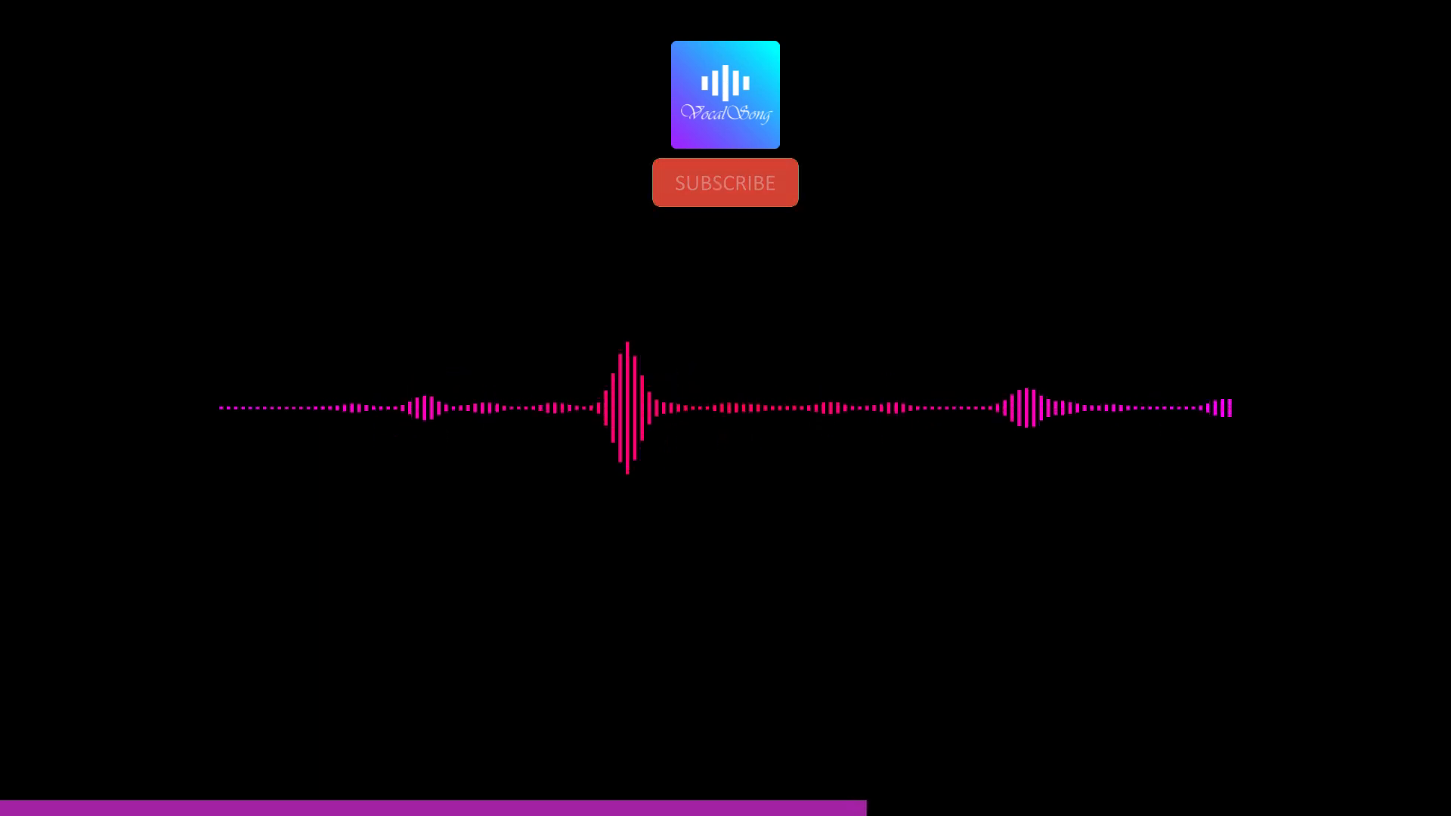
{"action": "left_click", "coordinate": [725, 182]}
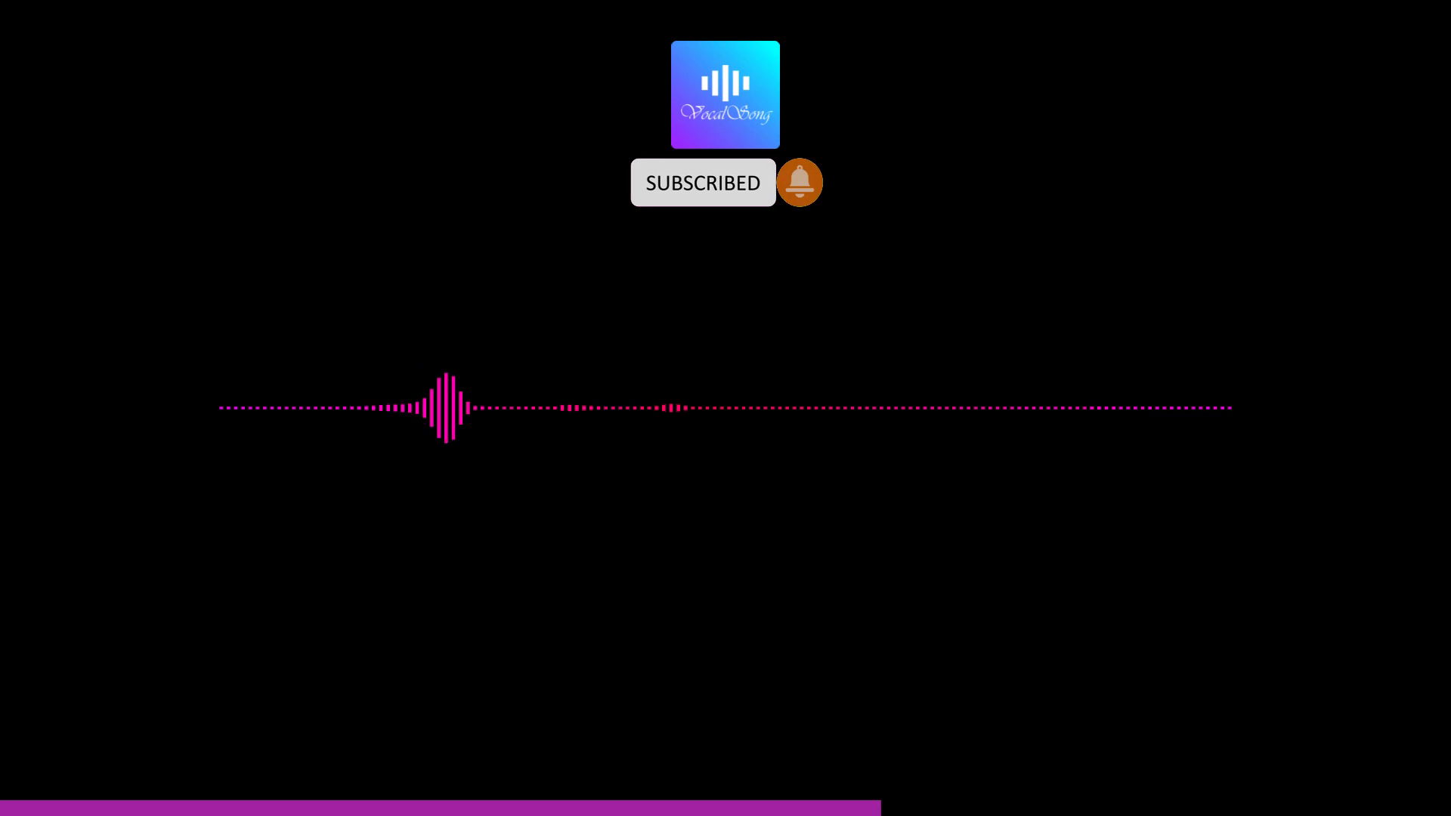